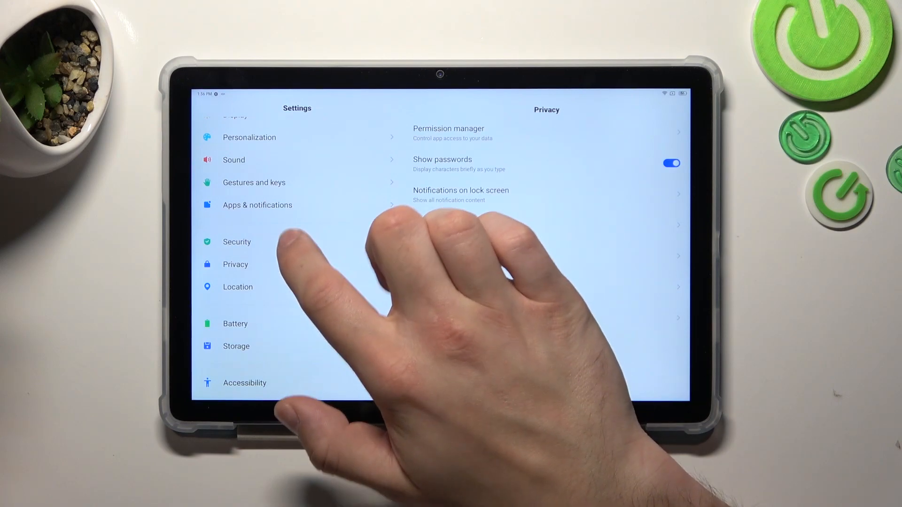
Go to Security and open Screen lock to see the lock type choices.
click(237, 241)
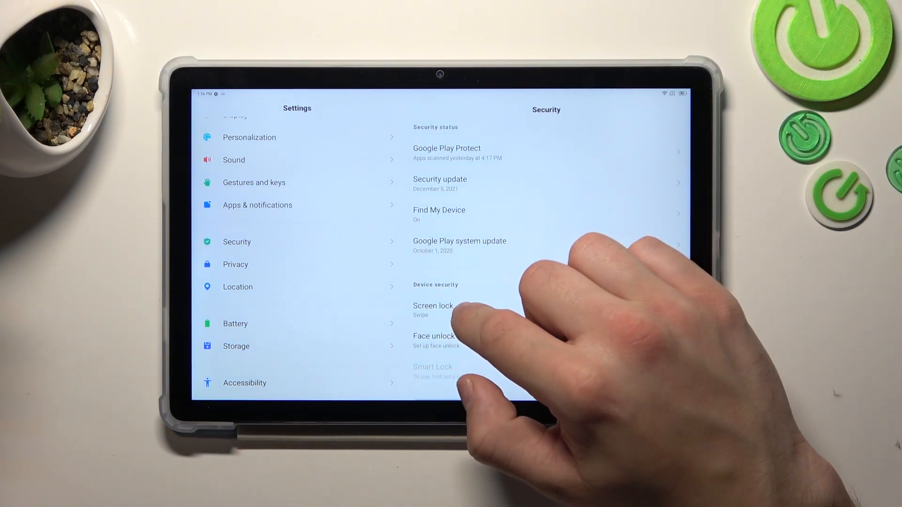
click(433, 305)
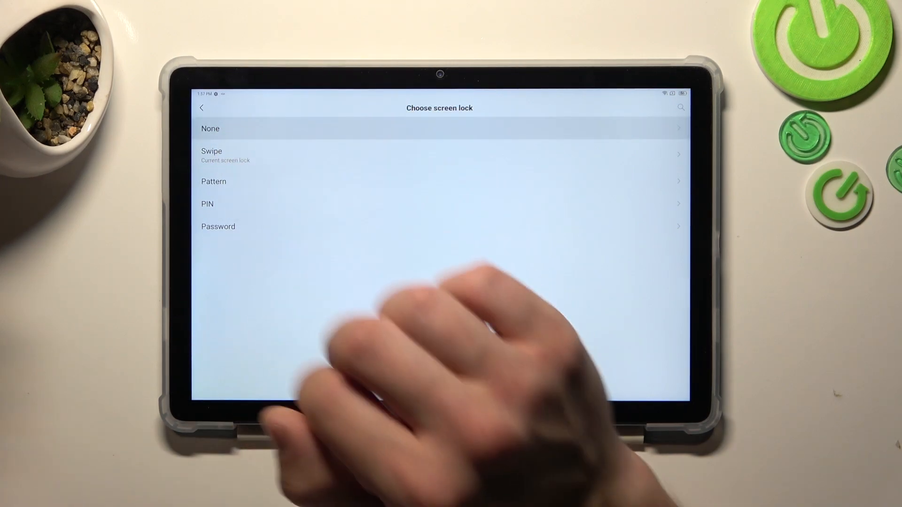
click(210, 128)
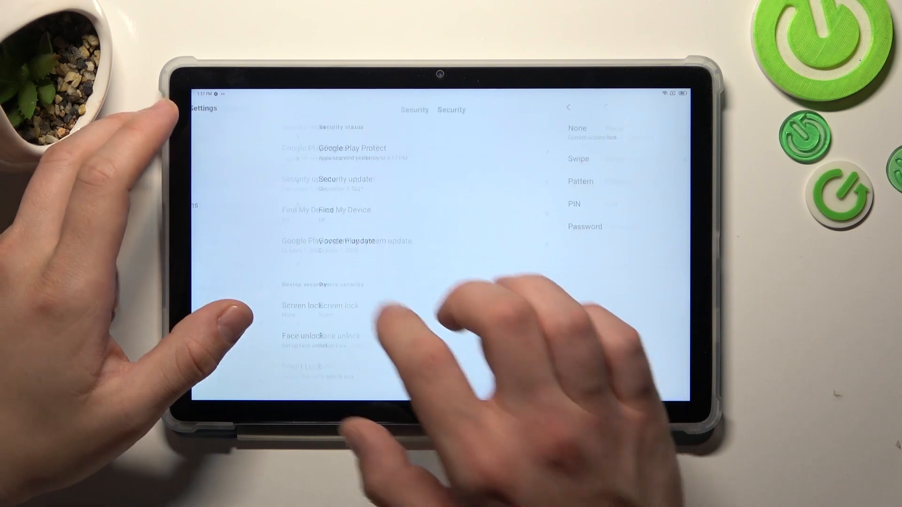
click(320, 305)
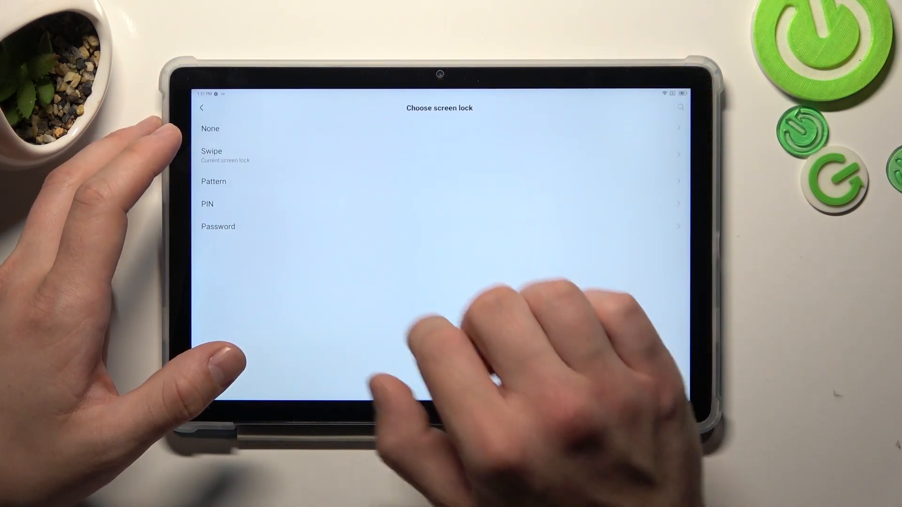
Set a PIN screen lock that shows all notification content on the lock screen.
click(208, 203)
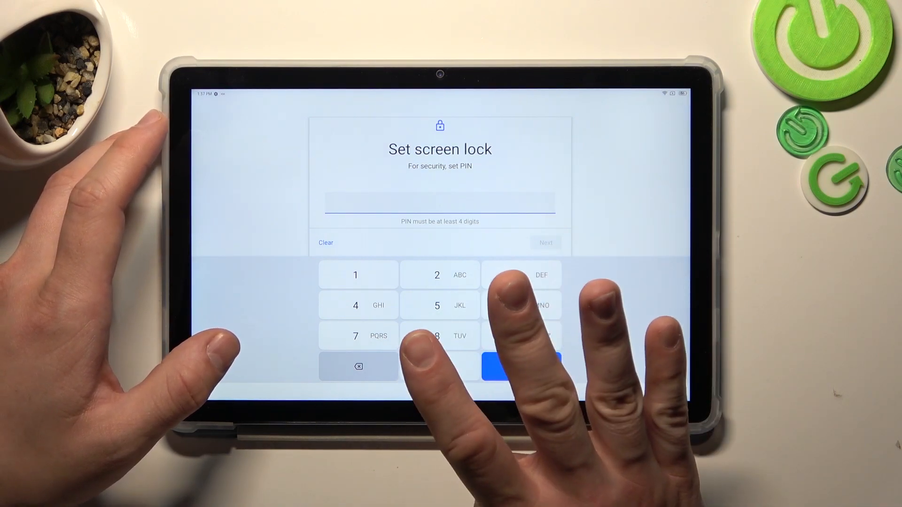
click(436, 306)
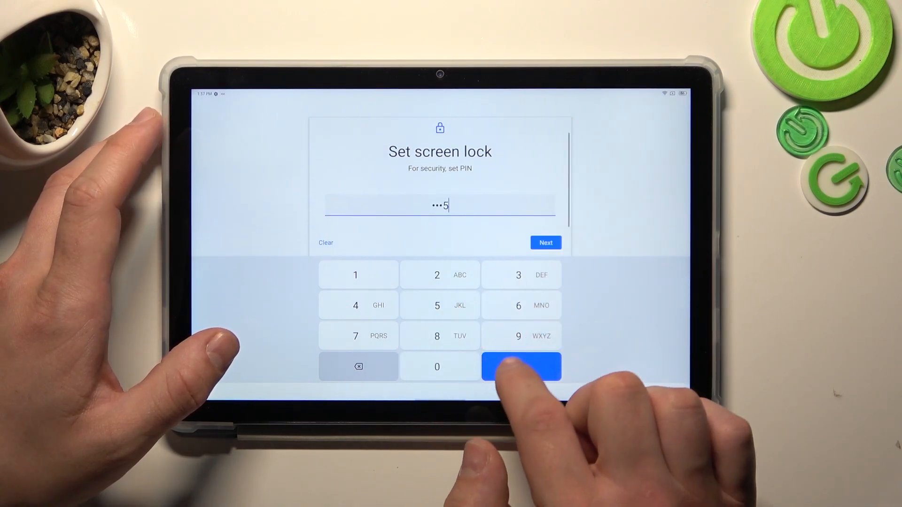
click(545, 242)
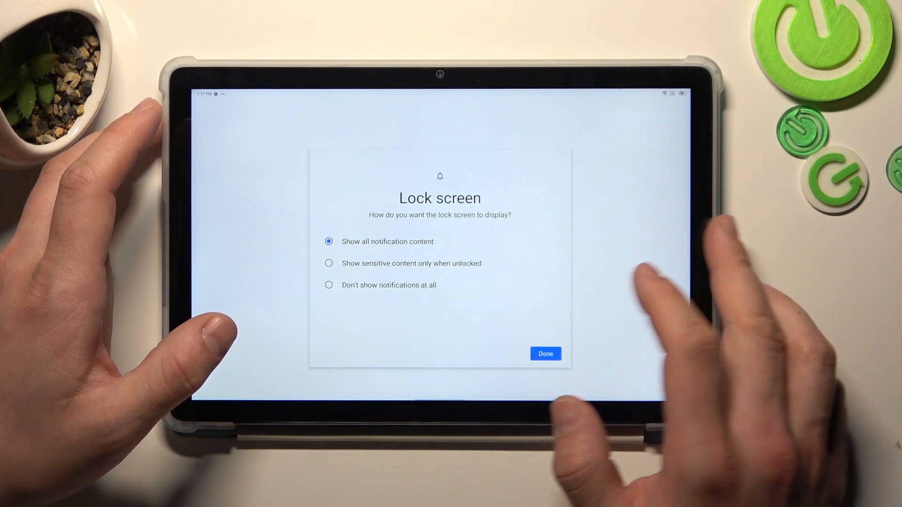
click(546, 354)
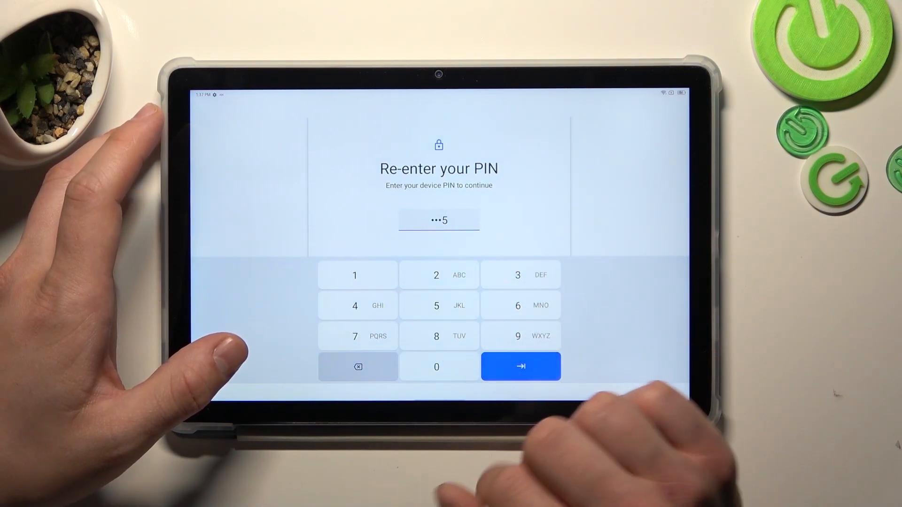
Confirm the current PIN and replace it with a new password lock.
click(520, 366)
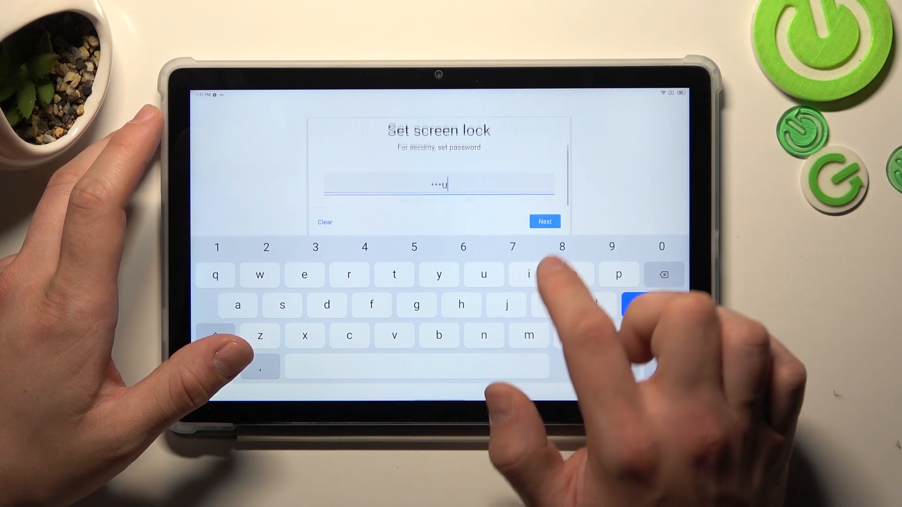
click(544, 221)
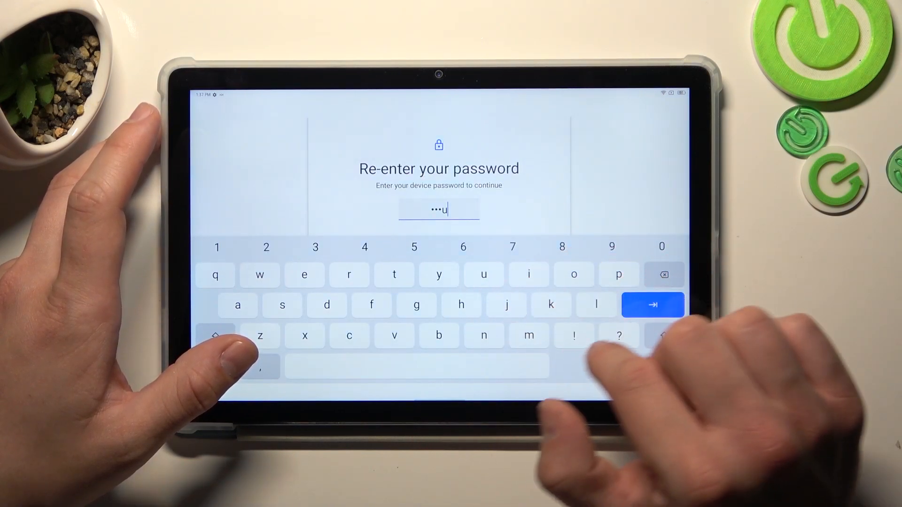
Confirm the current password and set a drawn pattern as the screen lock.
click(653, 305)
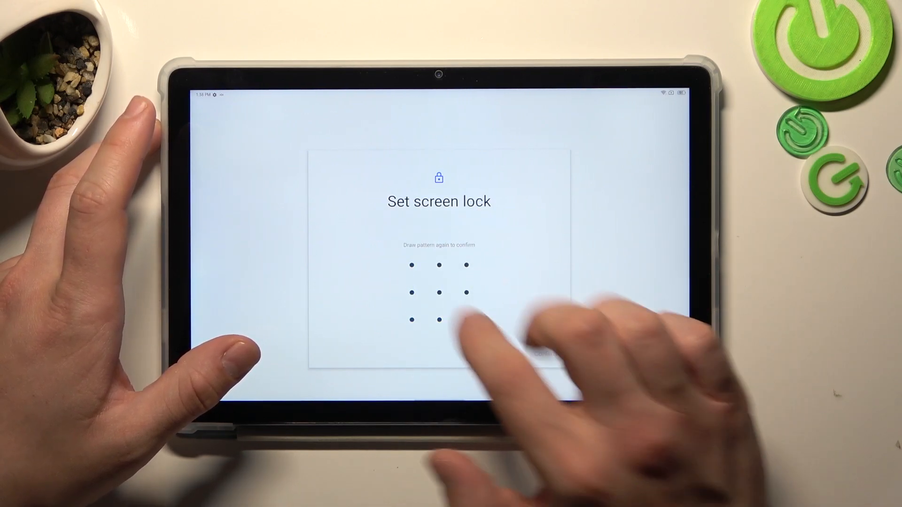
drag(465, 264, 575, 319)
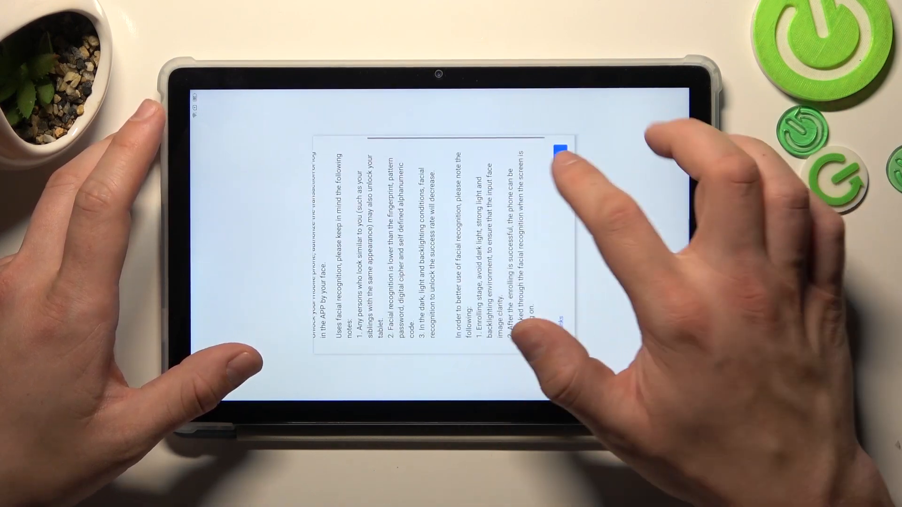
Accept the face recognition notes, scan the face, and finish face unlock enrollment.
click(561, 152)
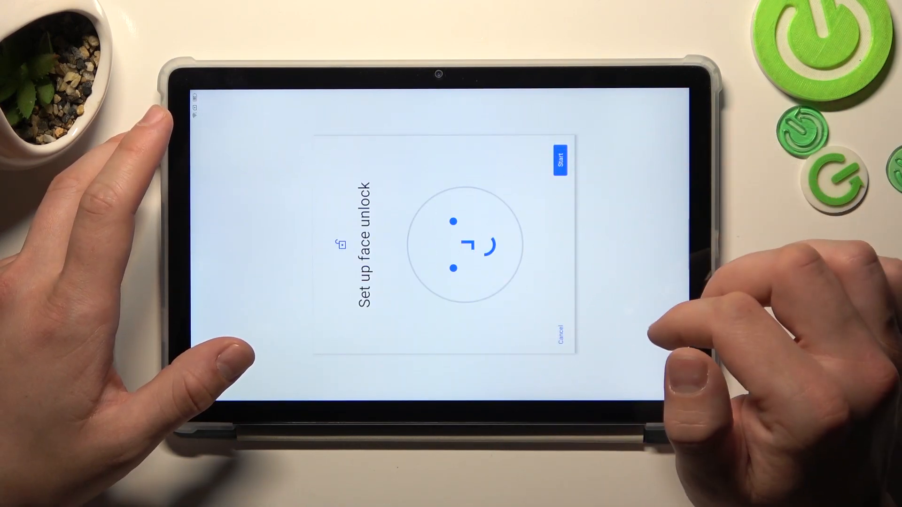
click(561, 162)
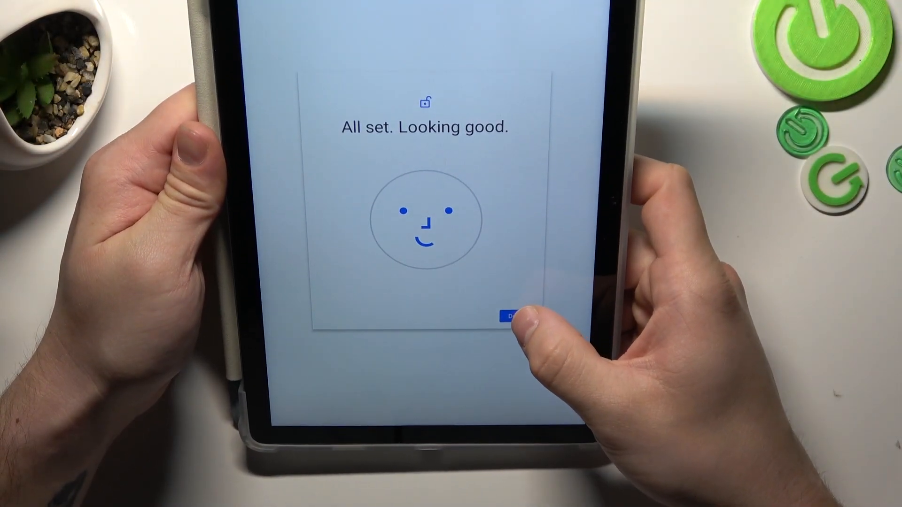
click(511, 316)
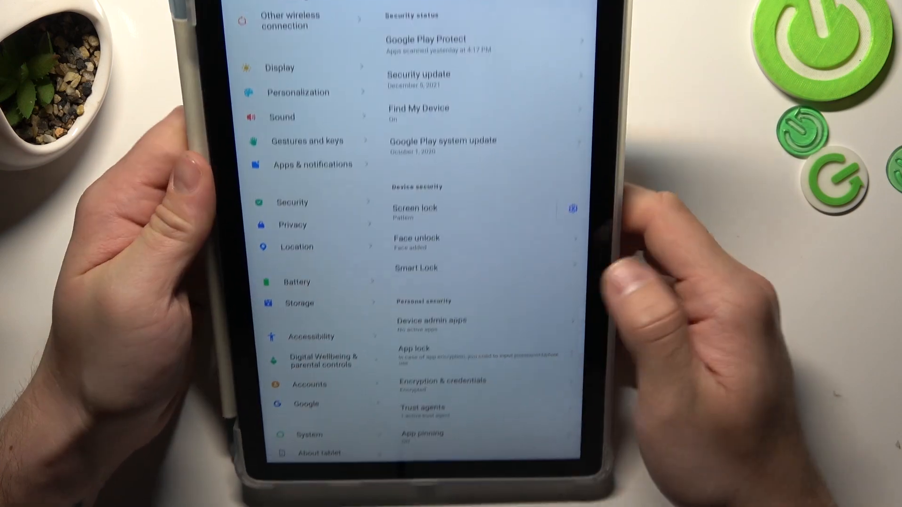